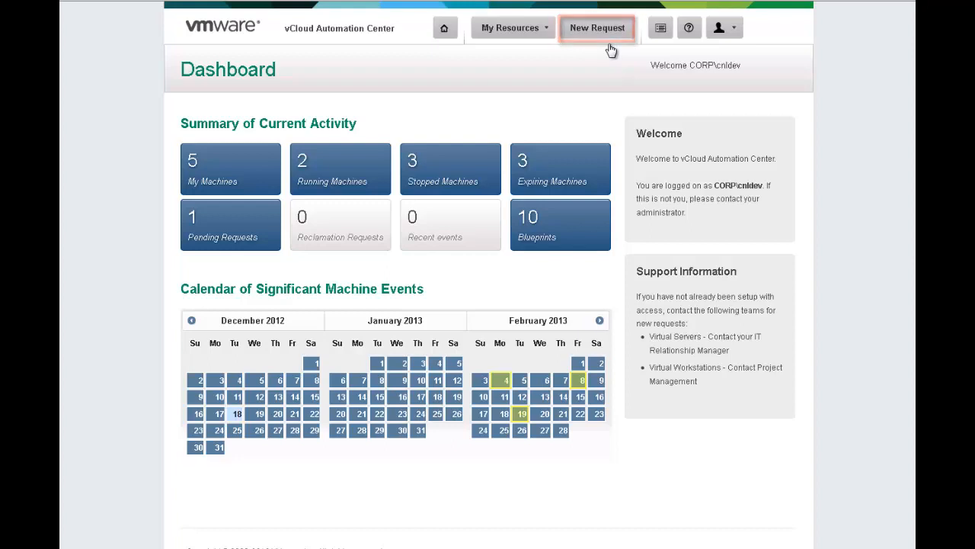
Start a new machine request from the Windows 2008 R2 (HyperV3) blueprint.
left_click(598, 27)
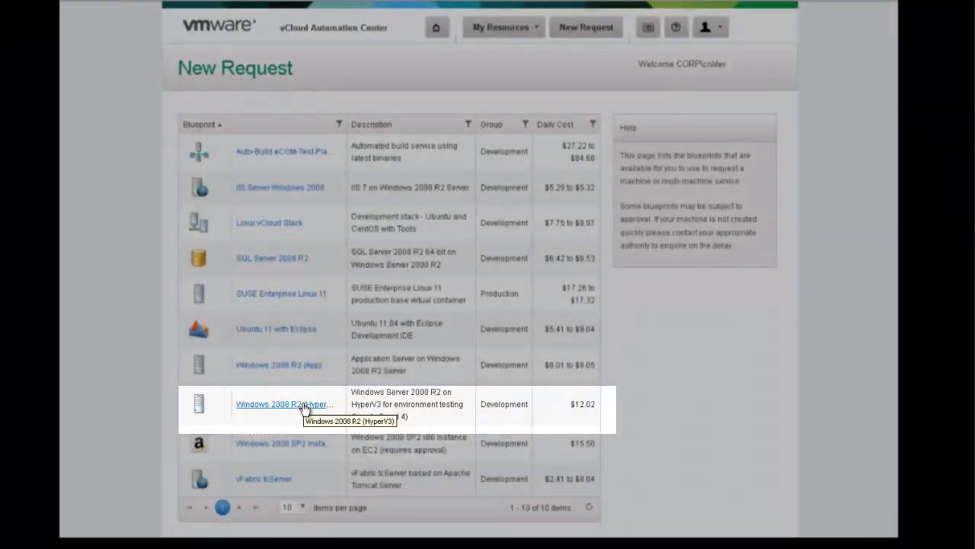
left_click(283, 404)
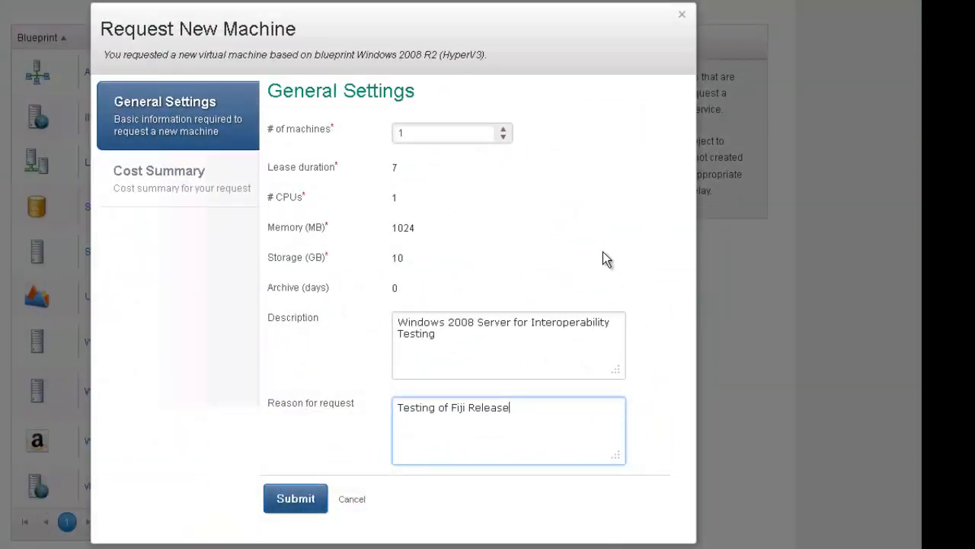
mouse_move(556, 247)
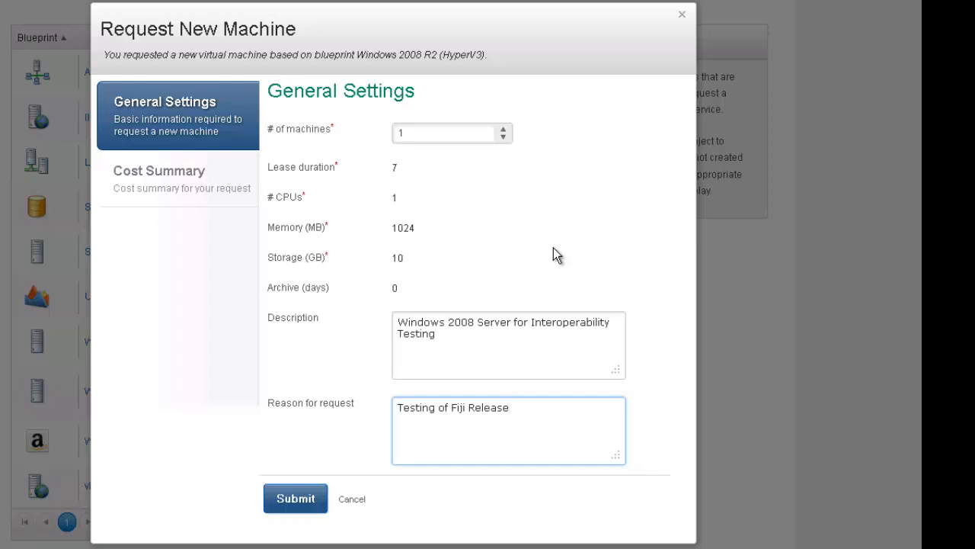
mouse_move(524, 183)
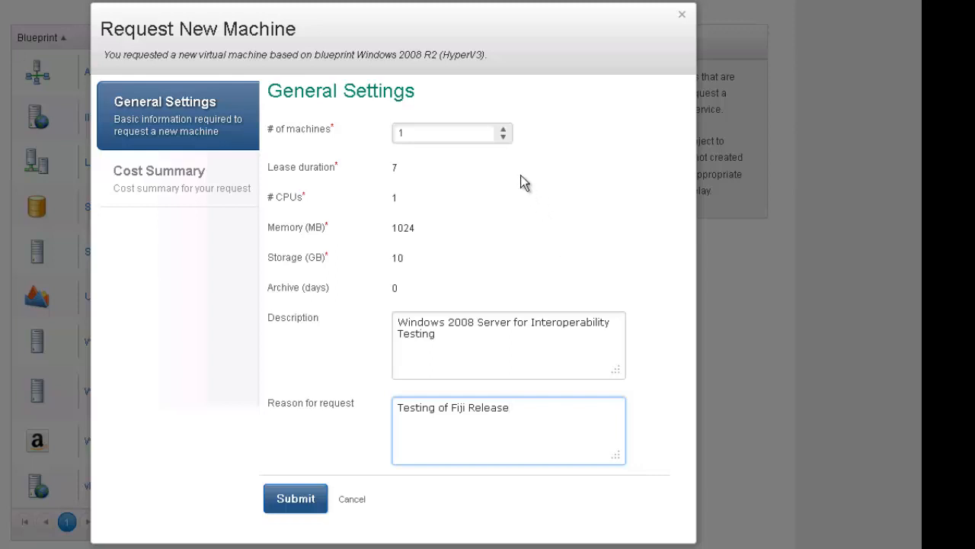
mouse_move(445, 155)
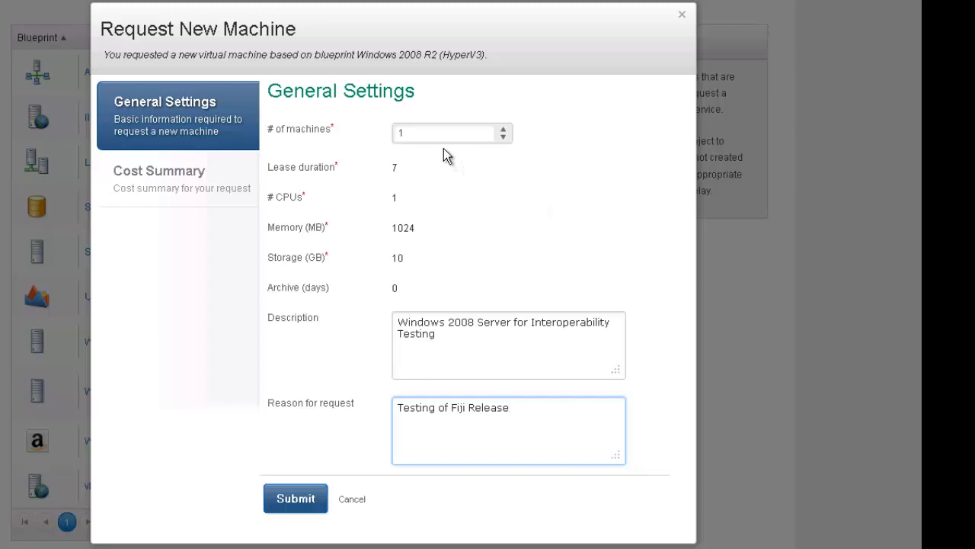
Review the general settings and view the cost summary showing $12.02 daily for one machine.
left_click(510, 407)
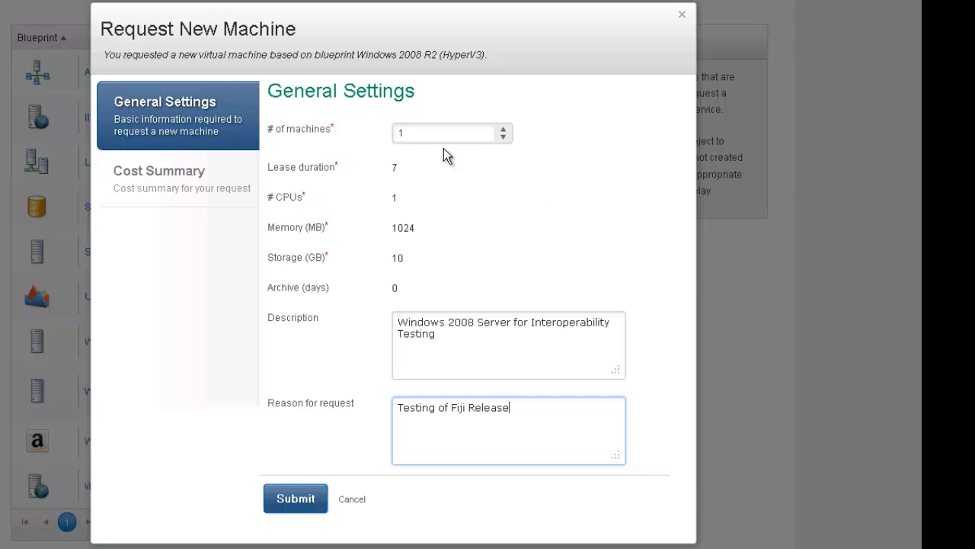
mouse_move(463, 218)
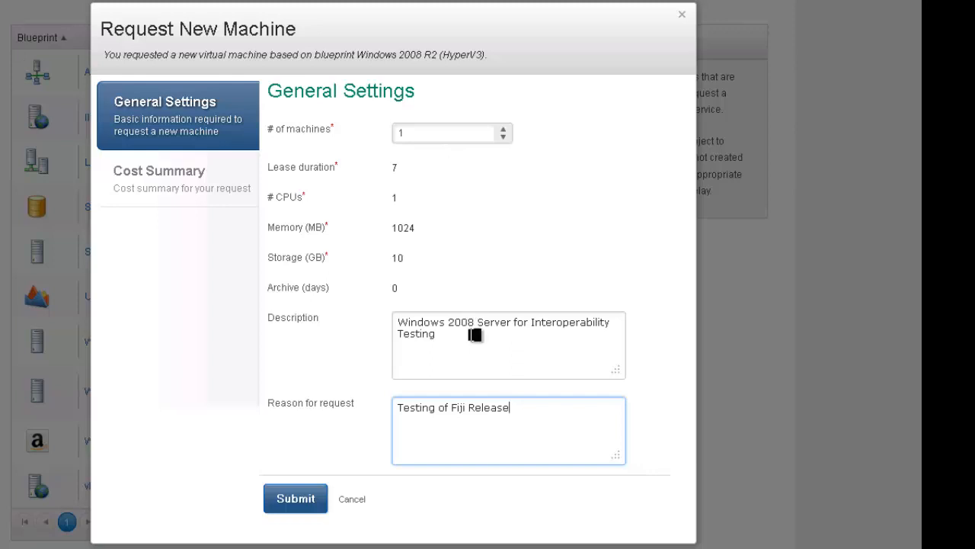
left_click(159, 170)
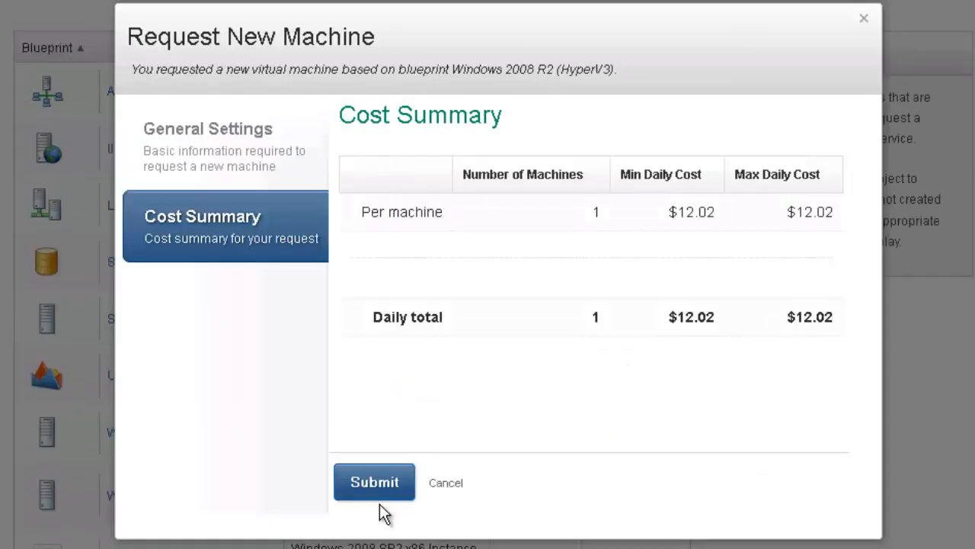
mouse_move(375, 481)
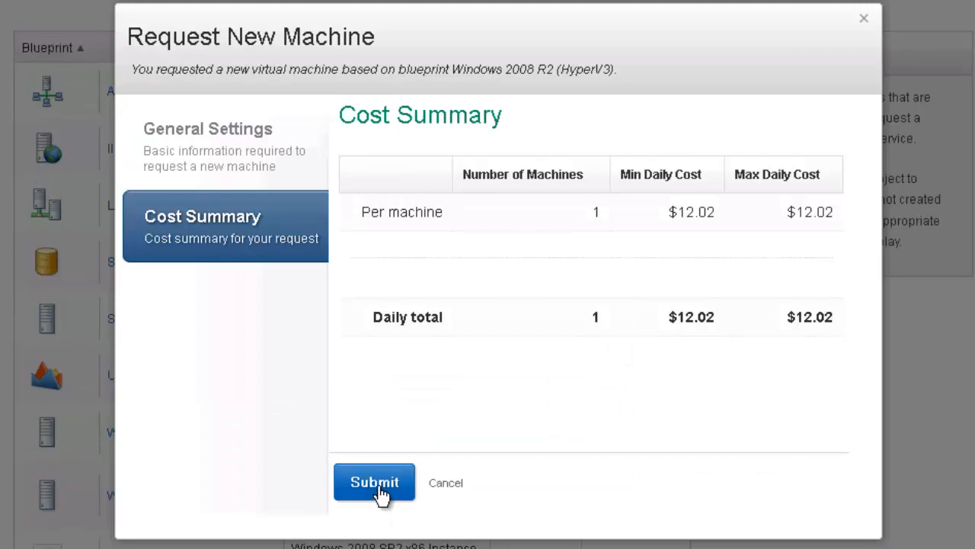
Submit the Windows request and start a SUSE Enterprise Linux 11 machine request.
left_click(375, 482)
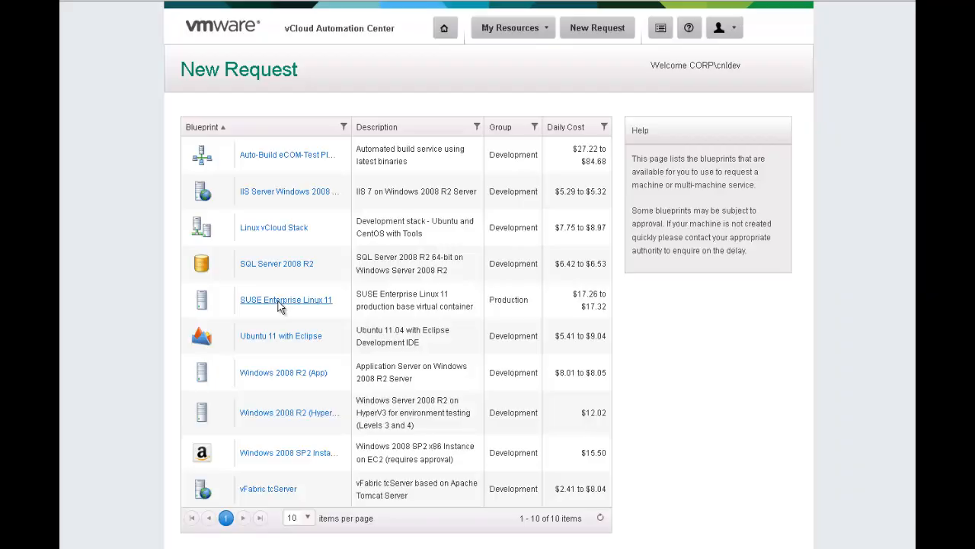
left_click(285, 298)
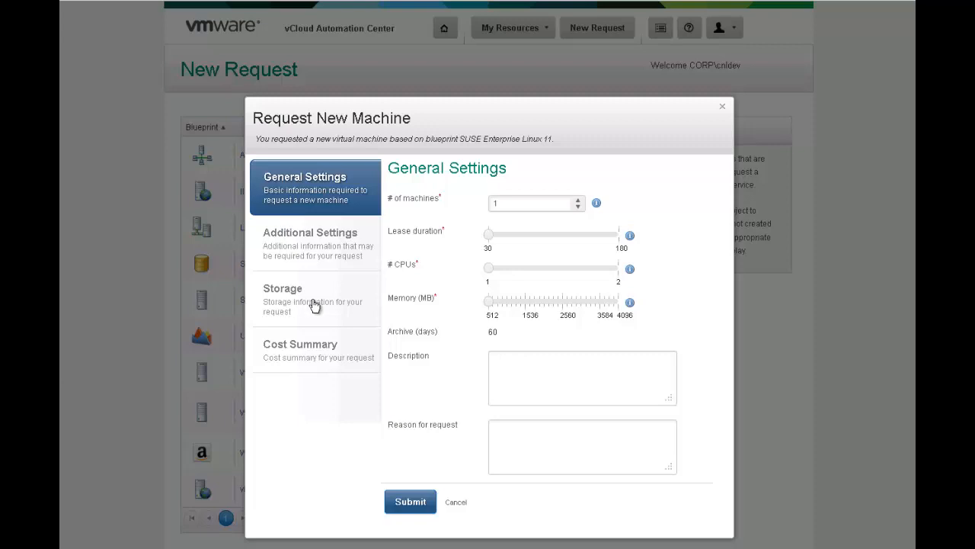
Submit a 'SUSE Server for Project XP47' request with a longer lease, 2 CPUs and more memory.
type("SUSE Server for Project XP47")
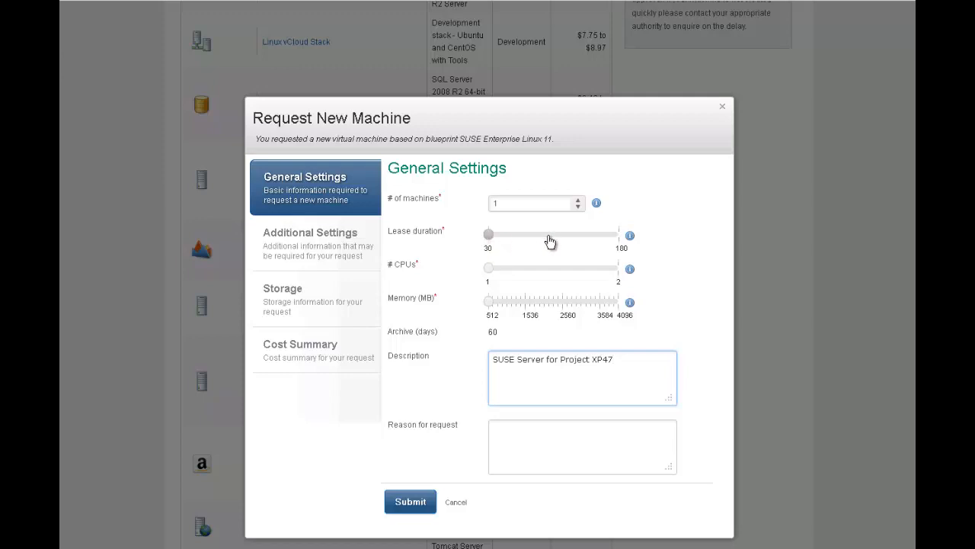
left_click_drag(488, 235, 552, 235)
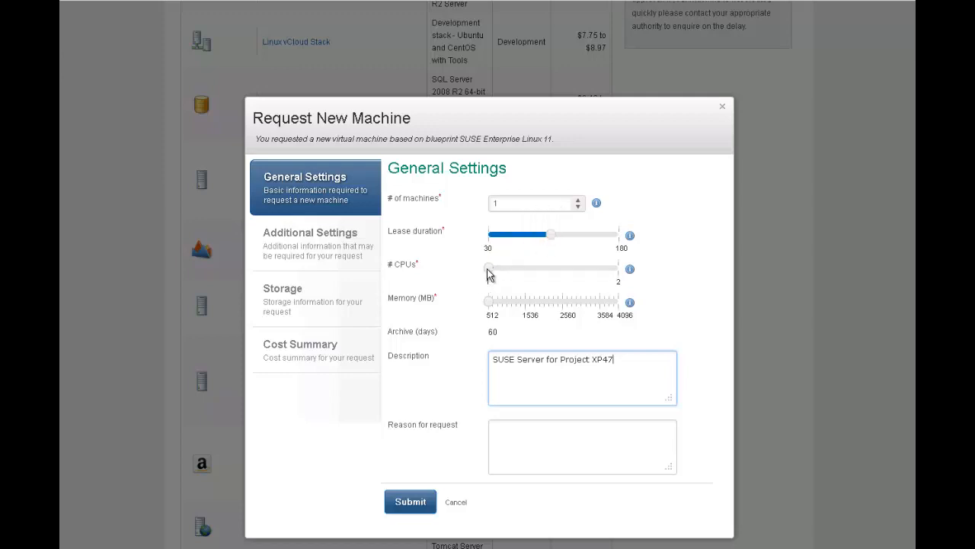
left_click_drag(487, 268, 619, 268)
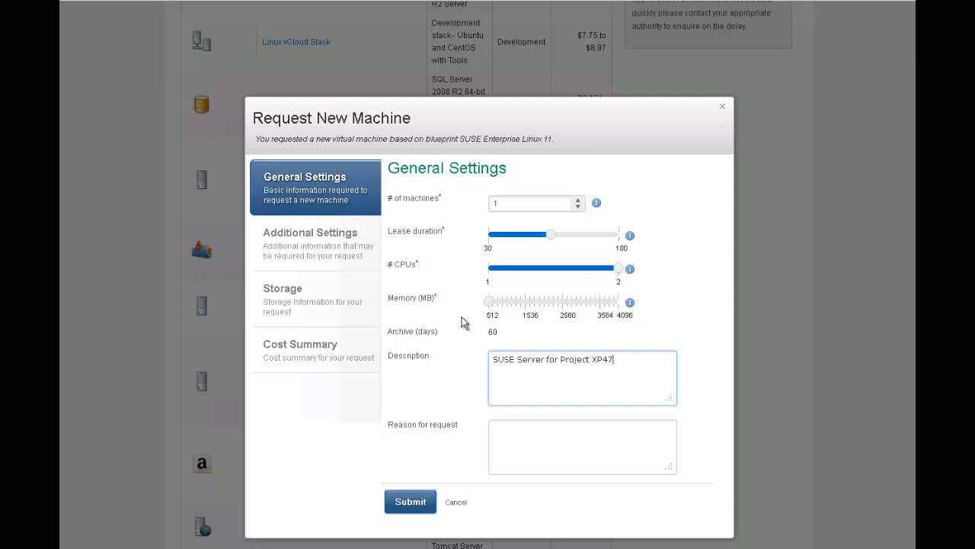
left_click_drag(488, 302, 516, 302)
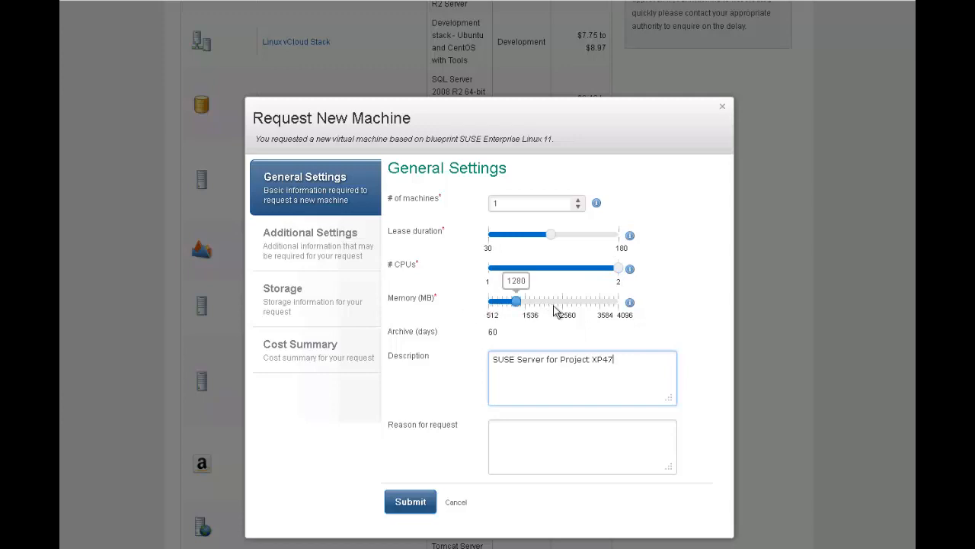
left_click_drag(515, 302, 563, 302)
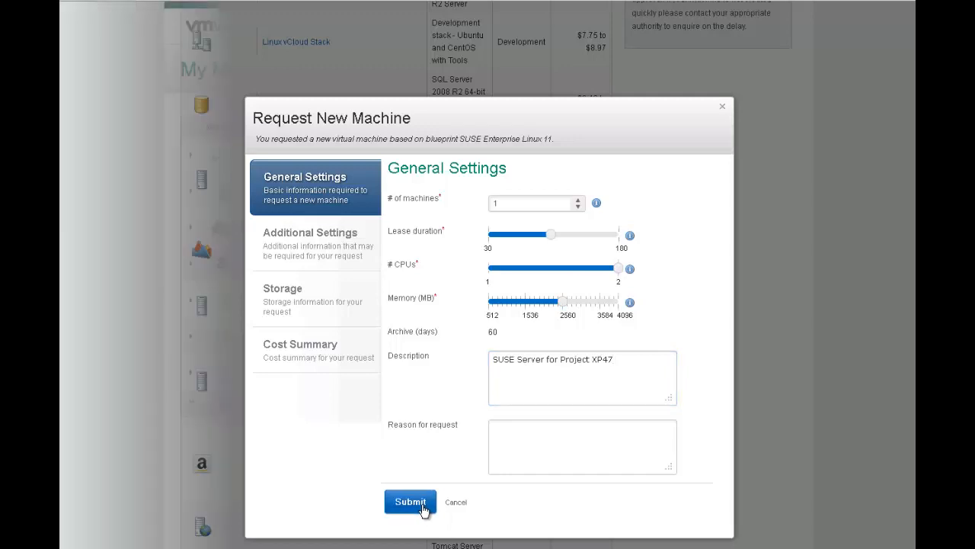
left_click(410, 501)
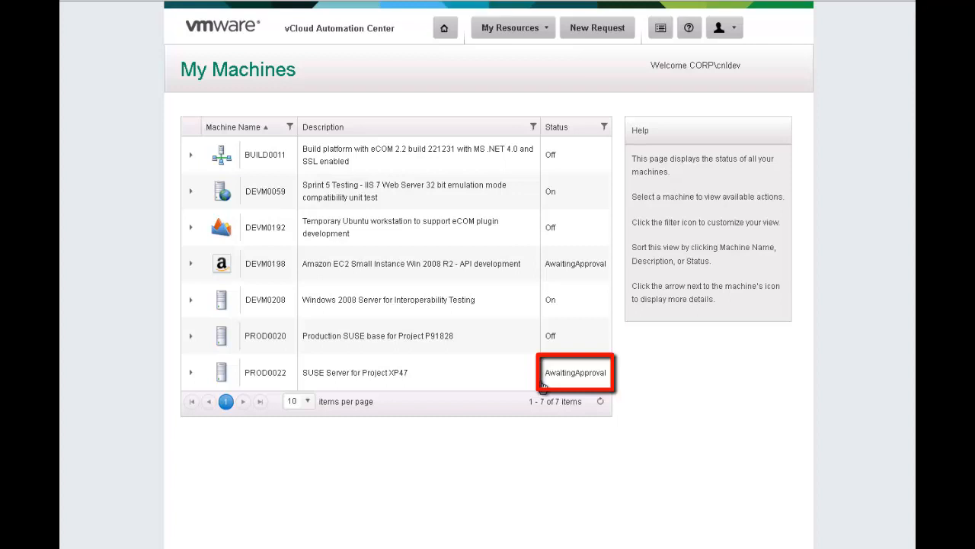
View the pending requests and check the details of the SUSE Project XP47 request.
left_click(509, 28)
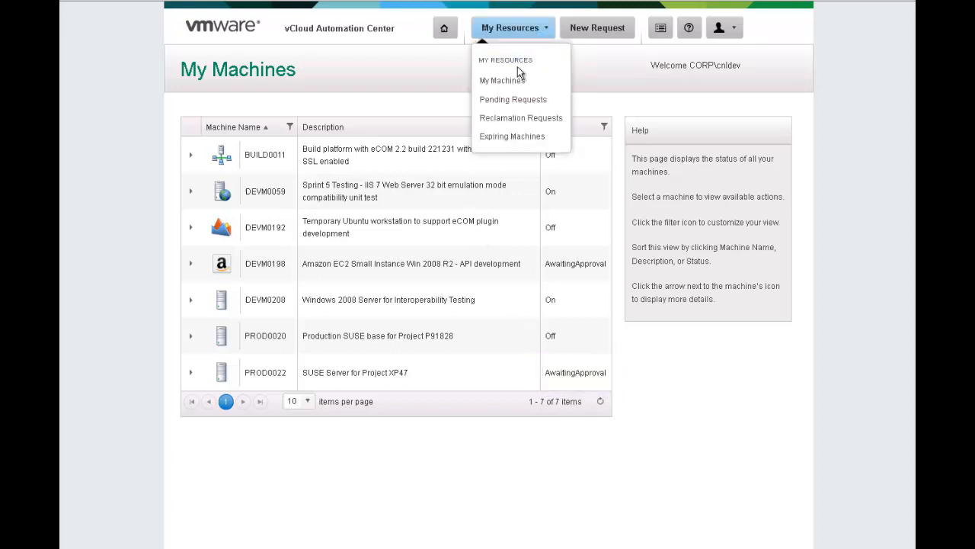
mouse_move(512, 99)
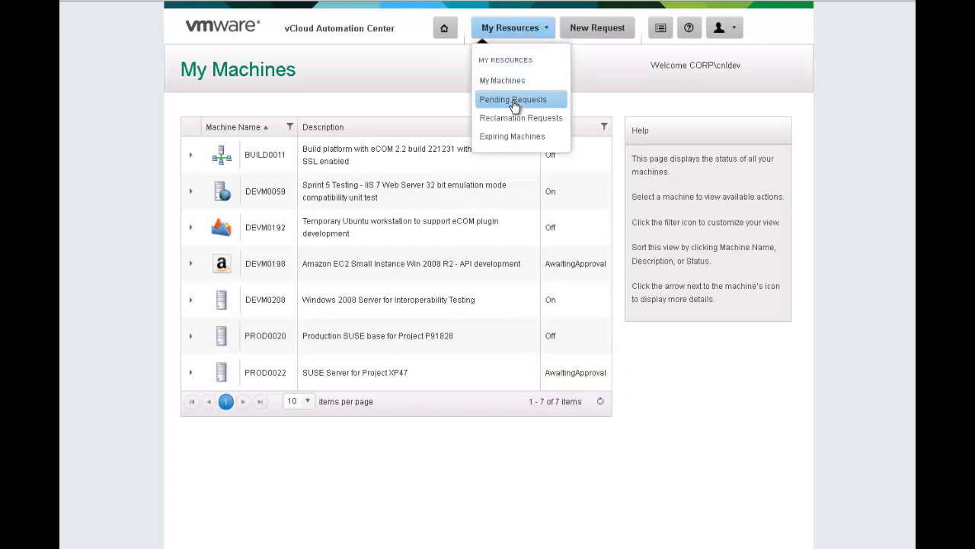
left_click(512, 99)
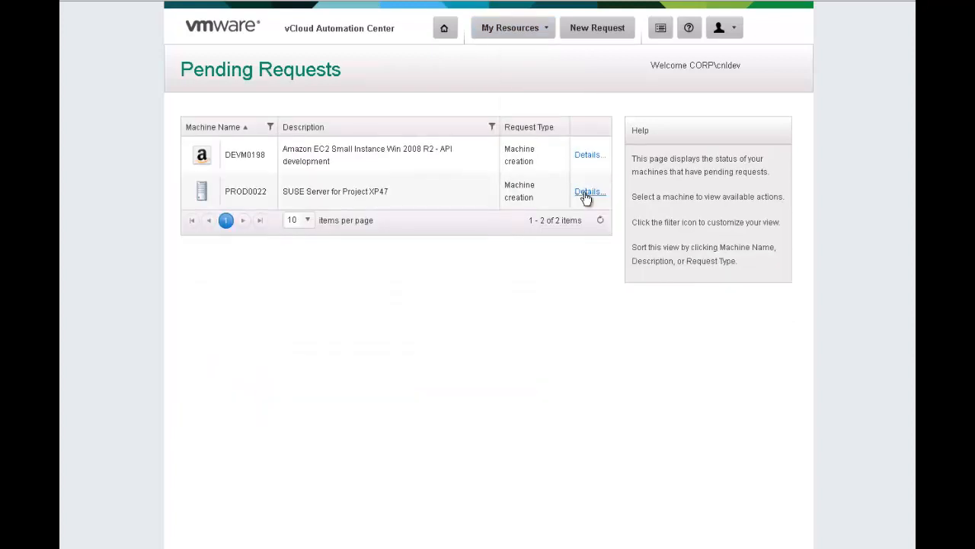
left_click(588, 192)
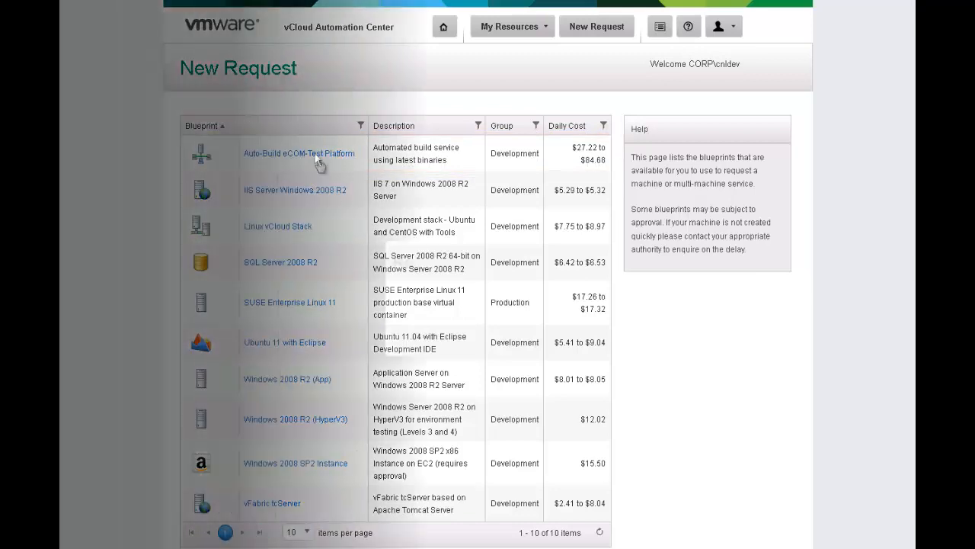
Request the Auto-Build eCOM-Test Platform with a 17-day lease and description 'build'.
left_click(298, 152)
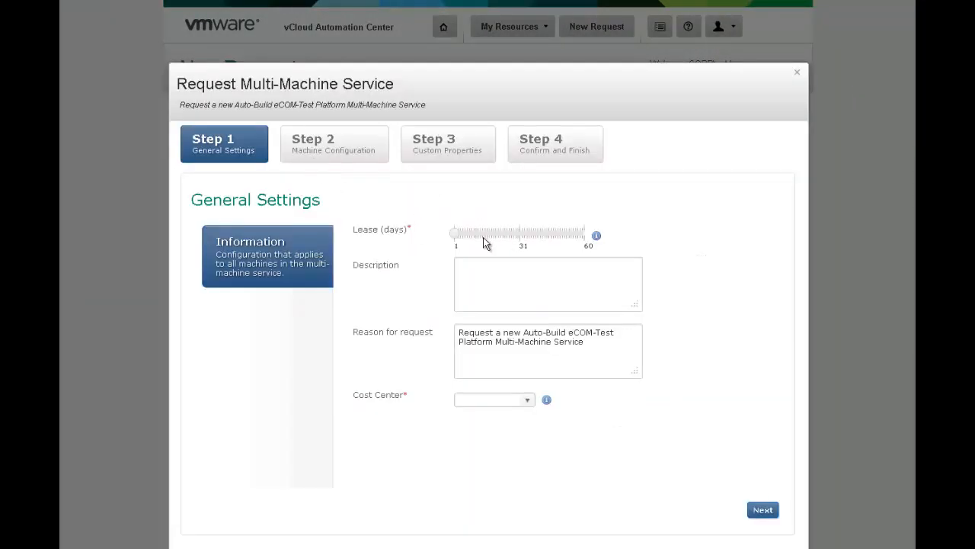
left_click_drag(456, 235, 487, 235)
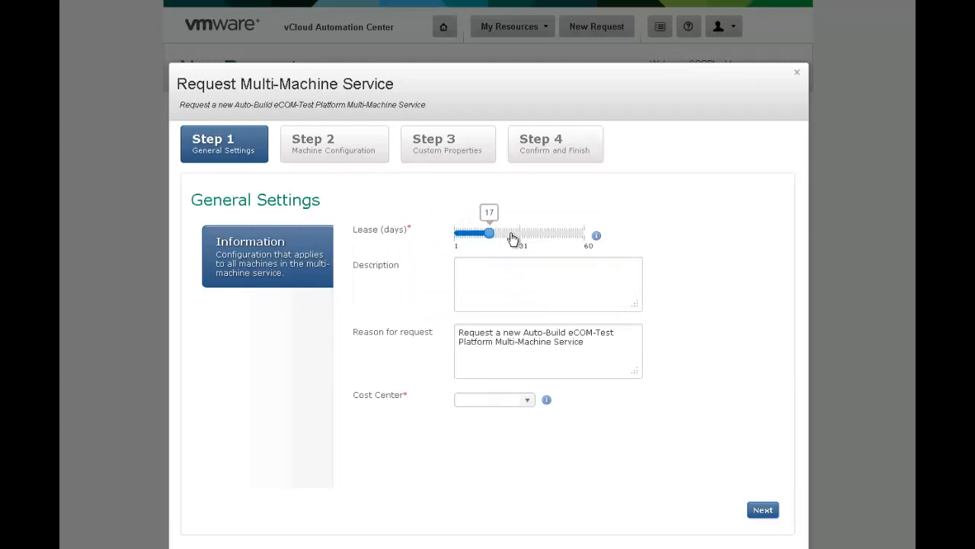
type("b")
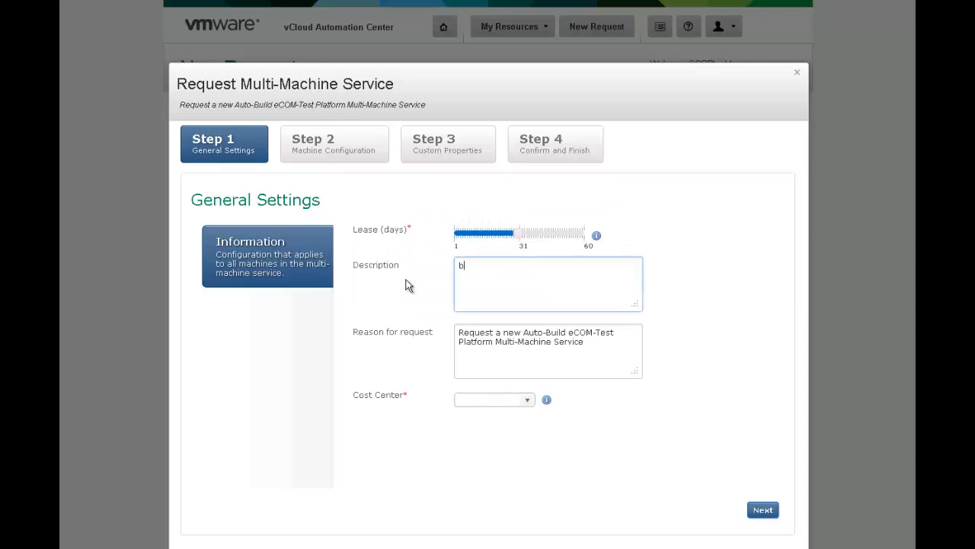
type("uild")
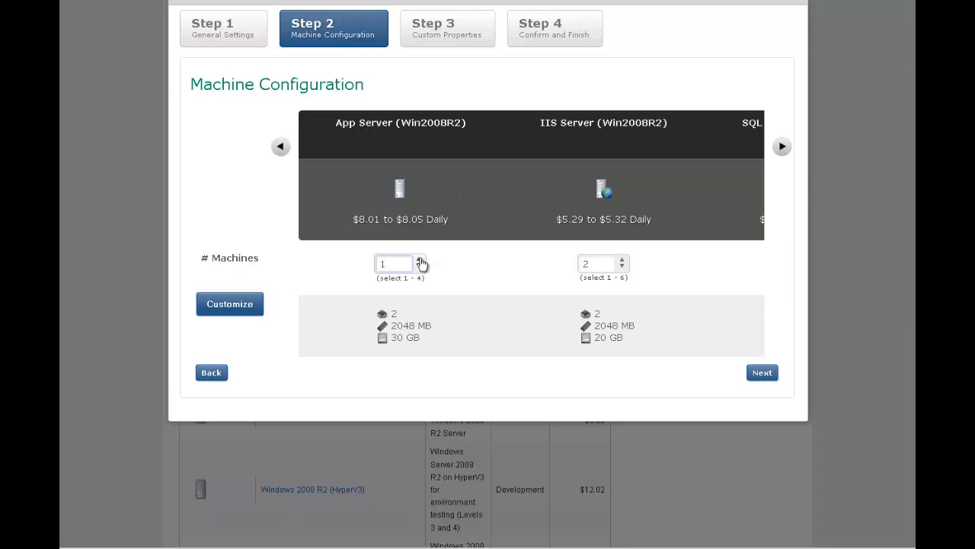
Set machine counts to 2 App Servers, 4 IIS Servers and 2 SQL Servers.
left_click(419, 259)
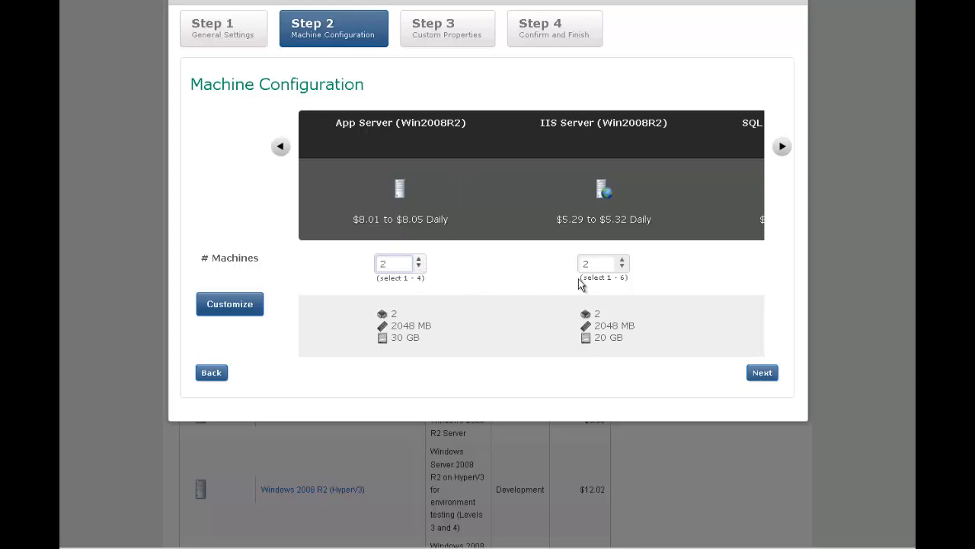
left_click(622, 261)
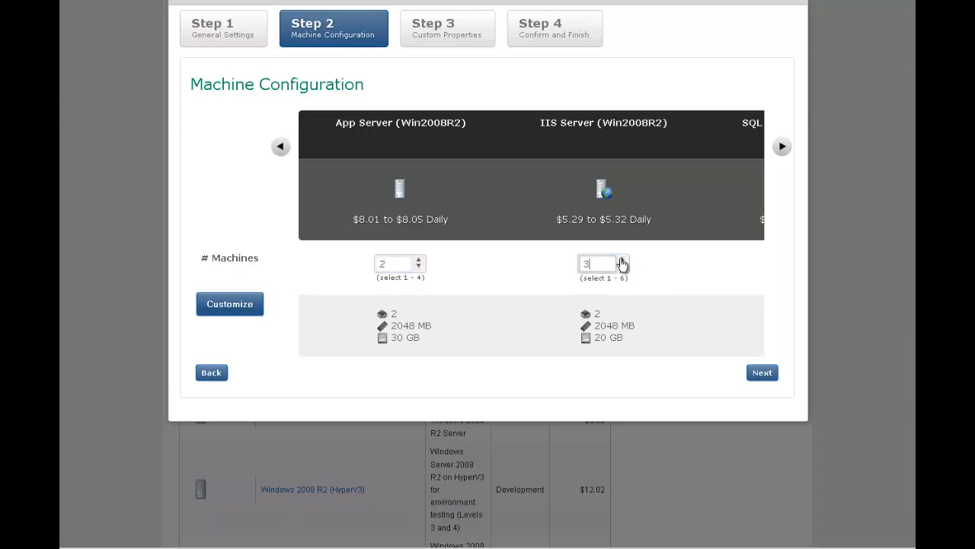
left_click(622, 259)
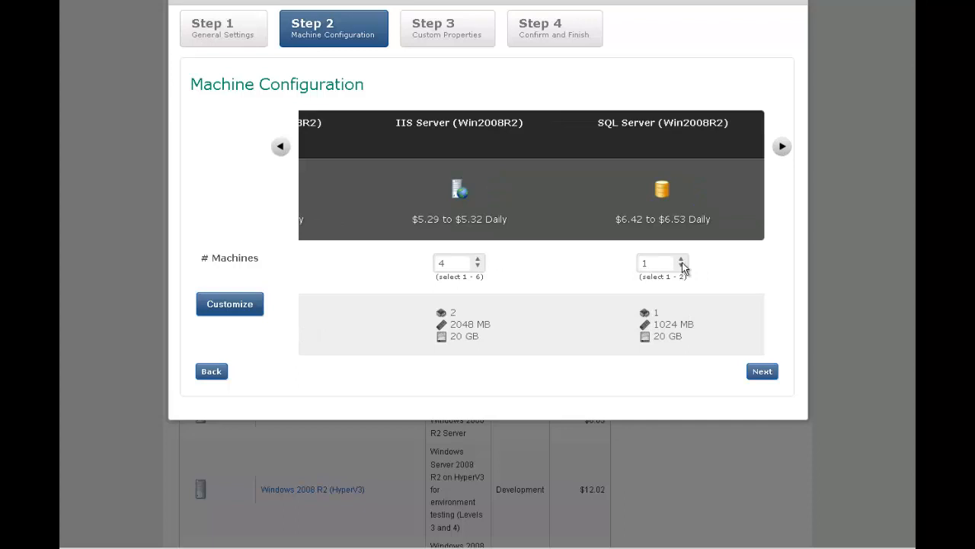
left_click(680, 259)
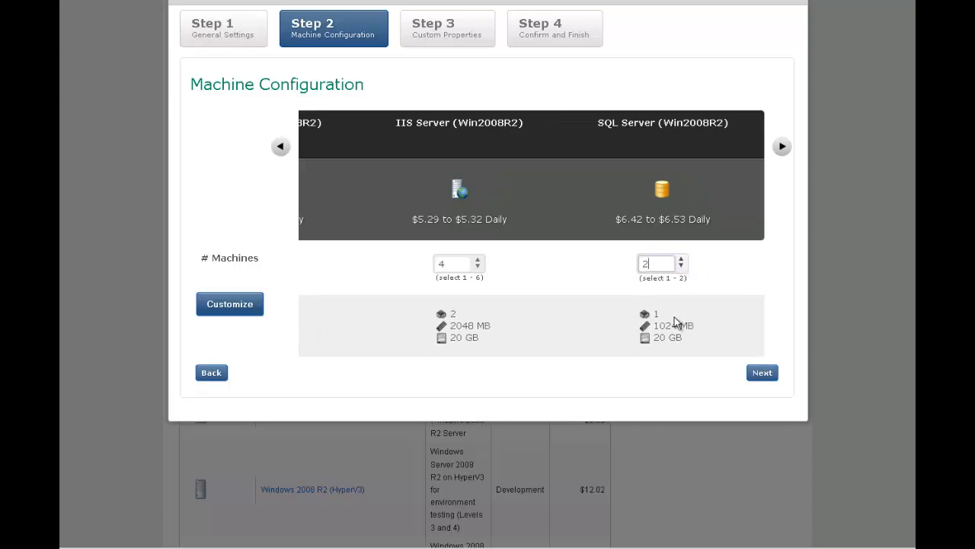
Give the SQL Server a custom size with 2 CPUs and continue to custom properties.
left_click(228, 303)
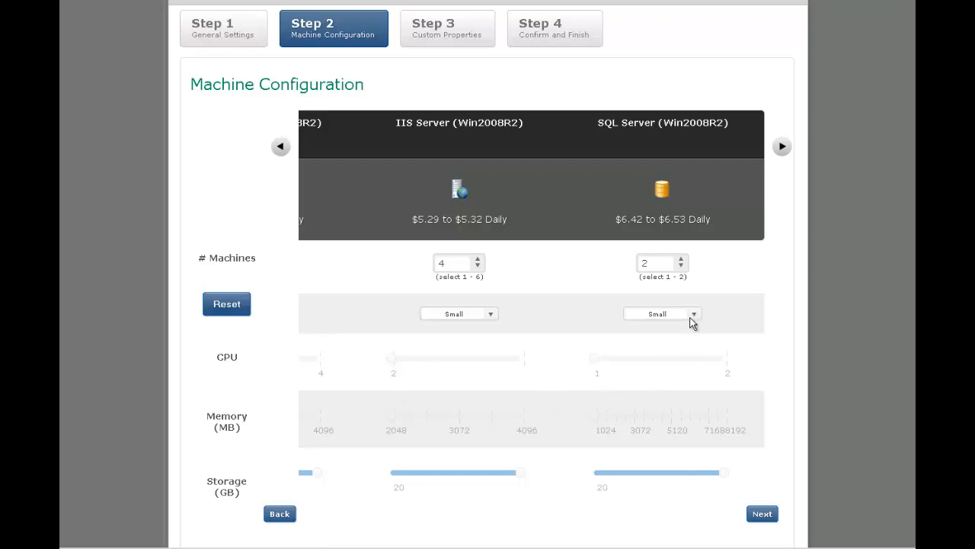
left_click(661, 314)
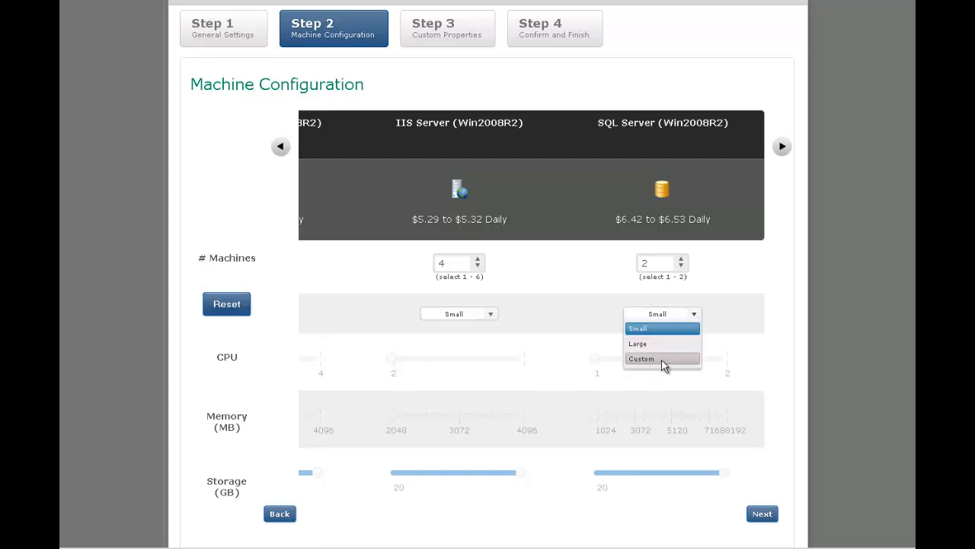
left_click(641, 358)
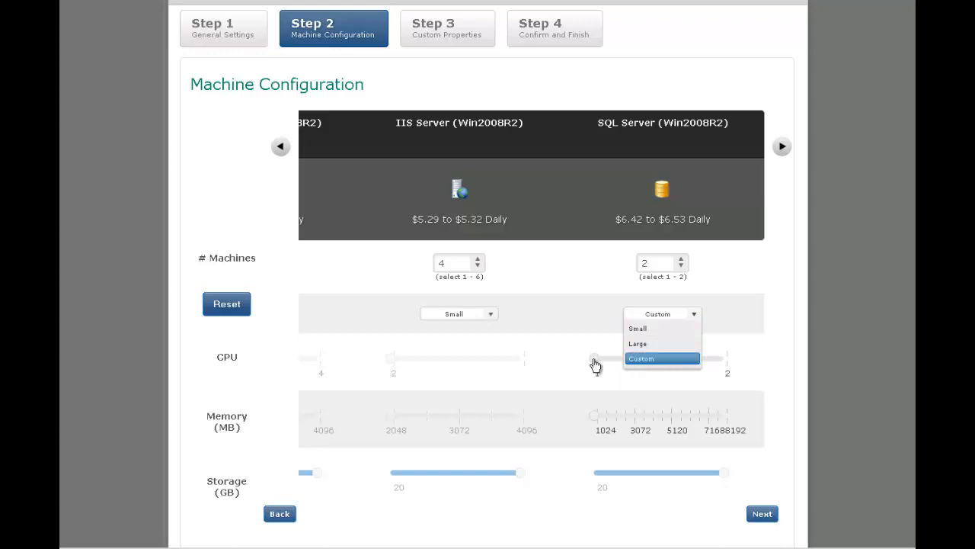
left_click(640, 359)
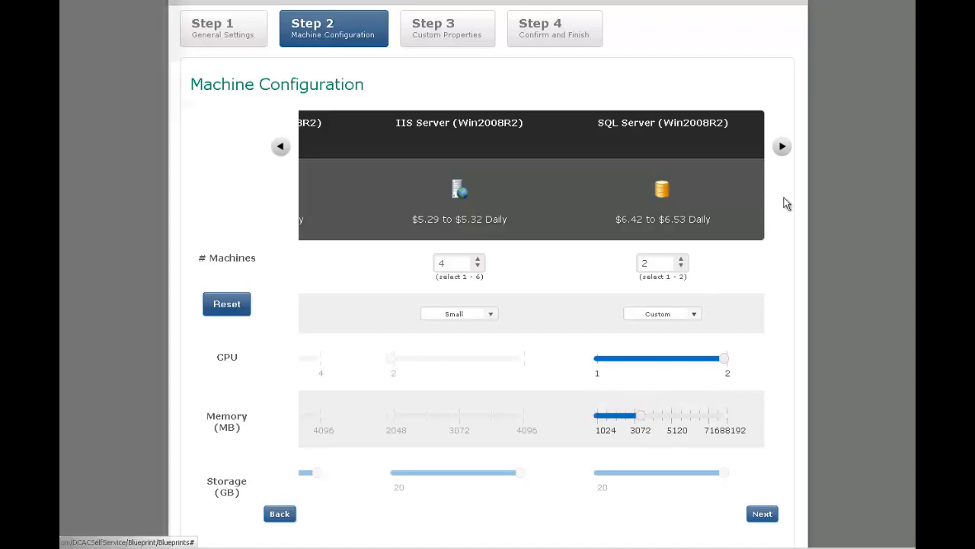
left_click(762, 512)
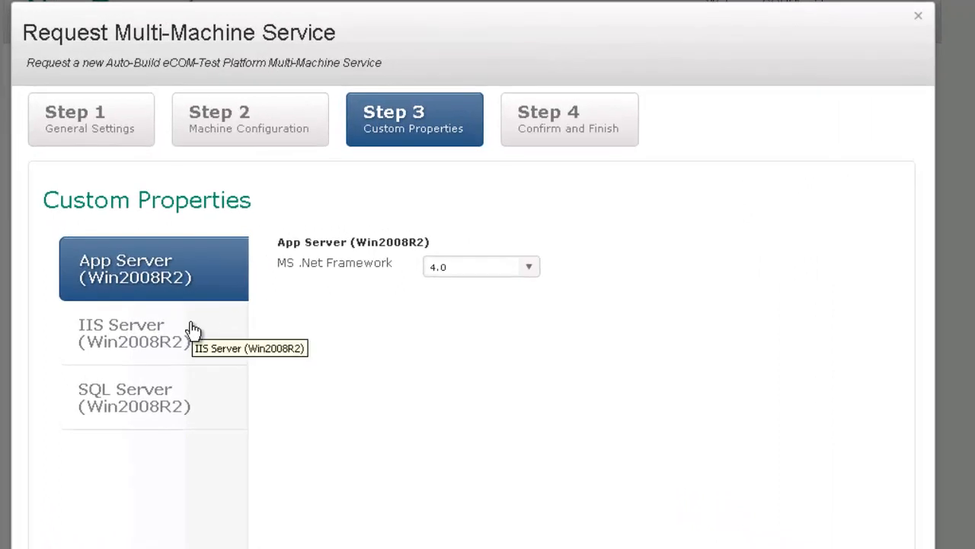
Review the IIS Server custom properties and reach the eight-machine summary at about $57.94 daily.
left_click(134, 332)
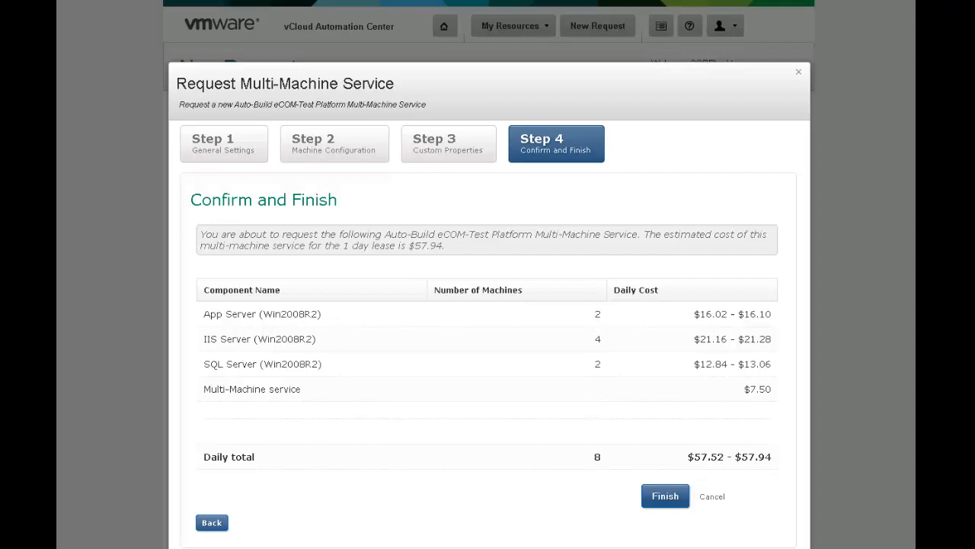
left_click(664, 497)
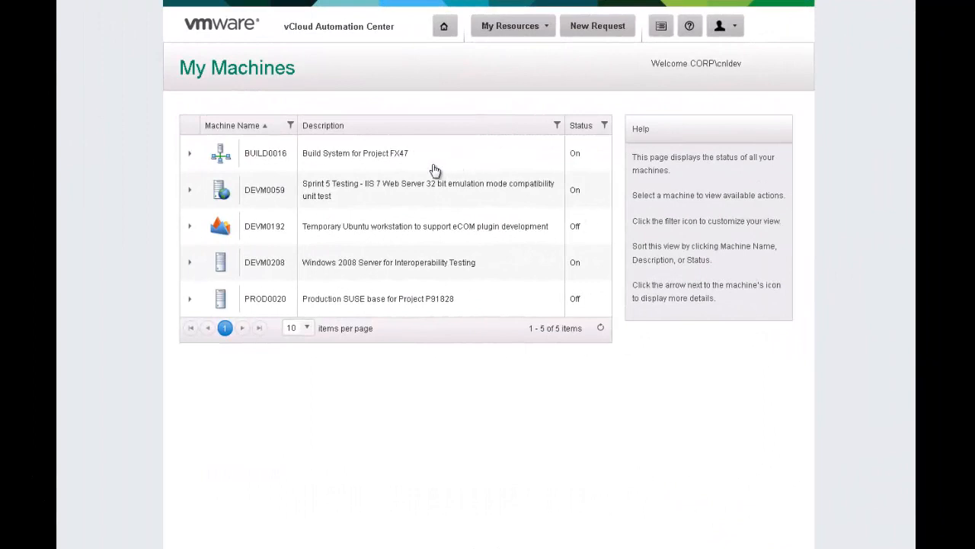
mouse_move(513, 166)
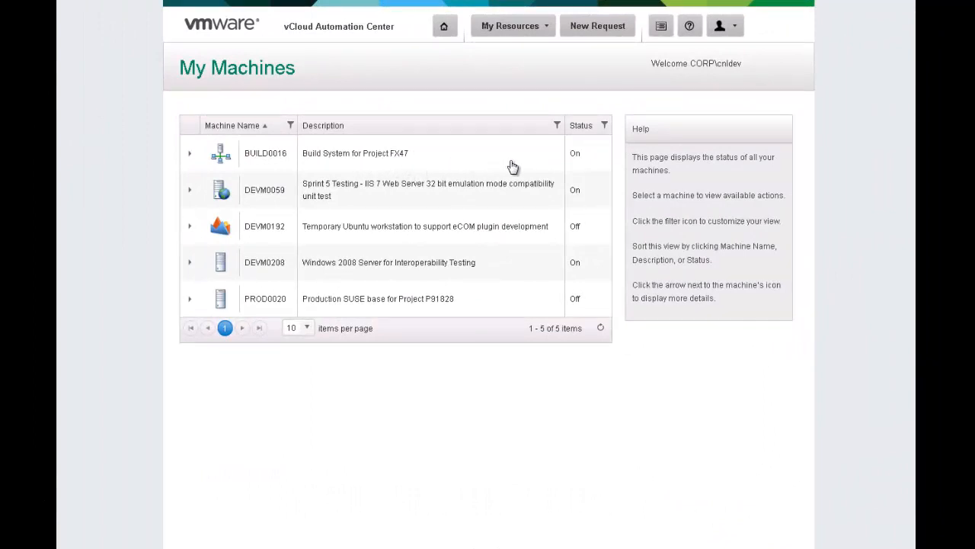
Expand BUILD0018 in My Machines to show its App, IIS and SQL components and actions.
left_click(189, 152)
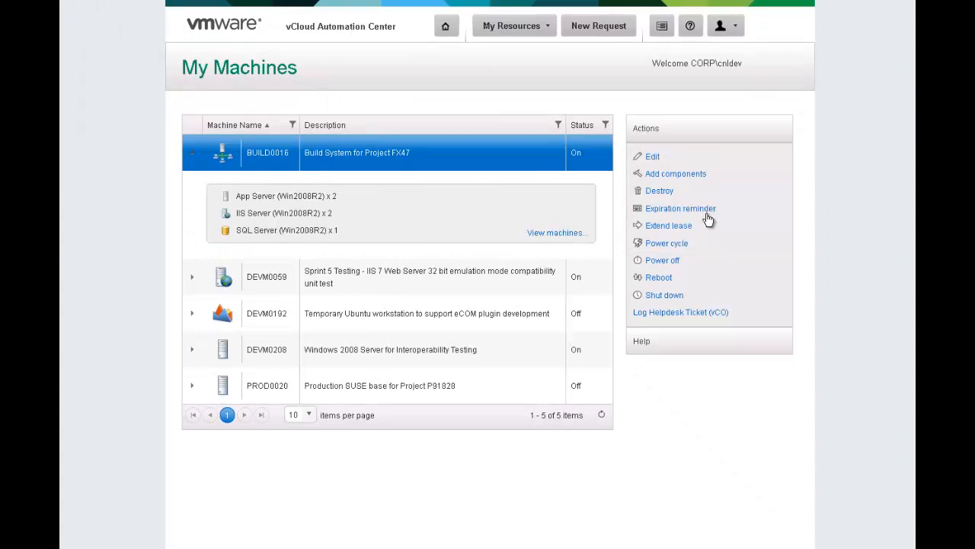
mouse_move(704, 287)
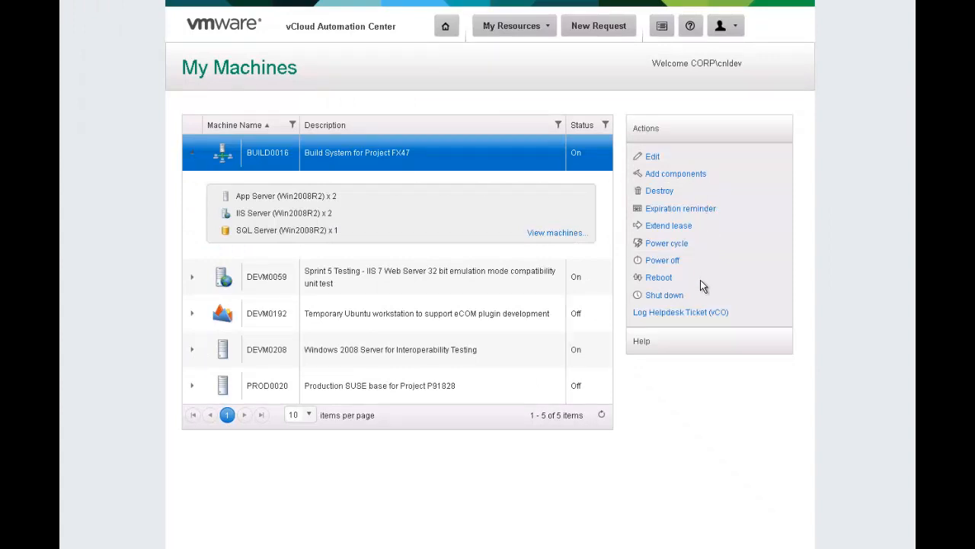